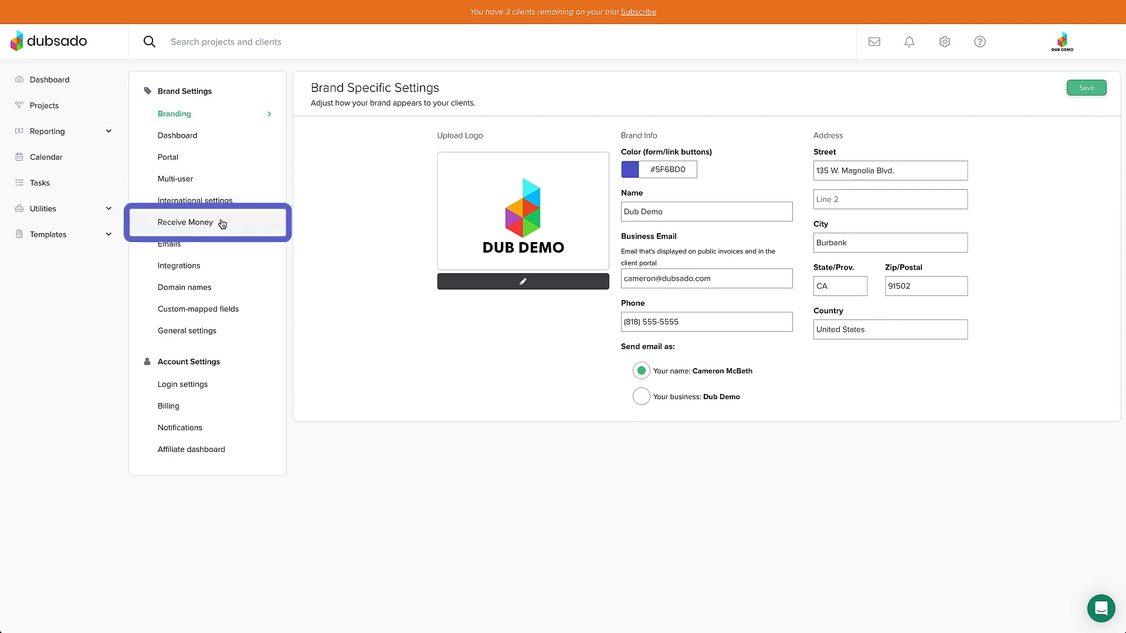
- Open Receive Money settings and choose United States Dollar as the receiving currency
click(185, 221)
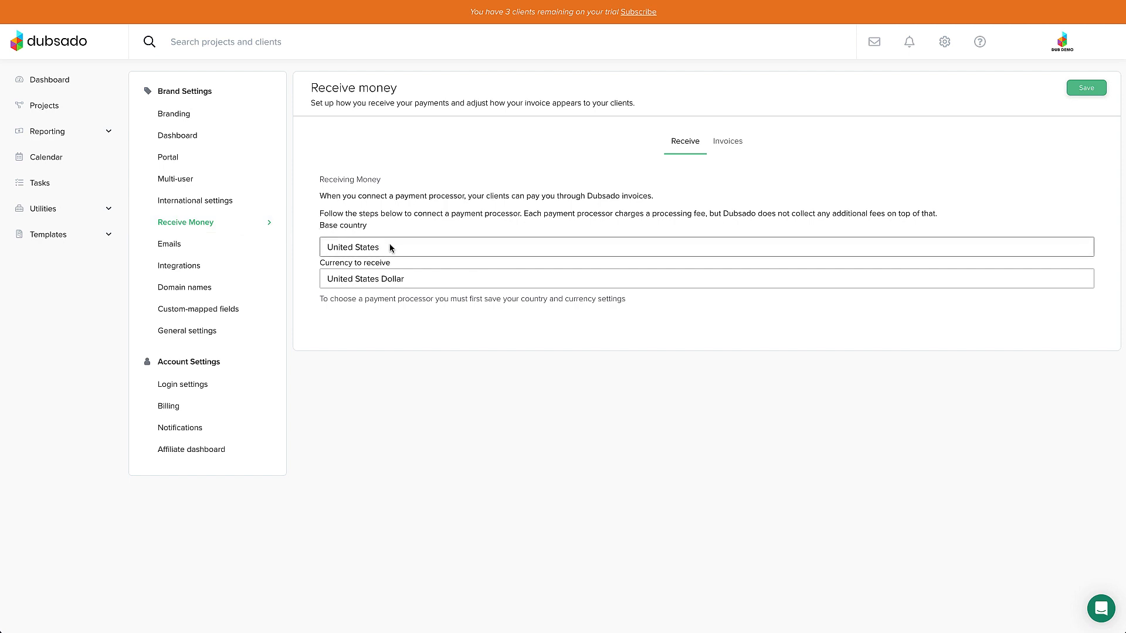
mouse_move(423, 279)
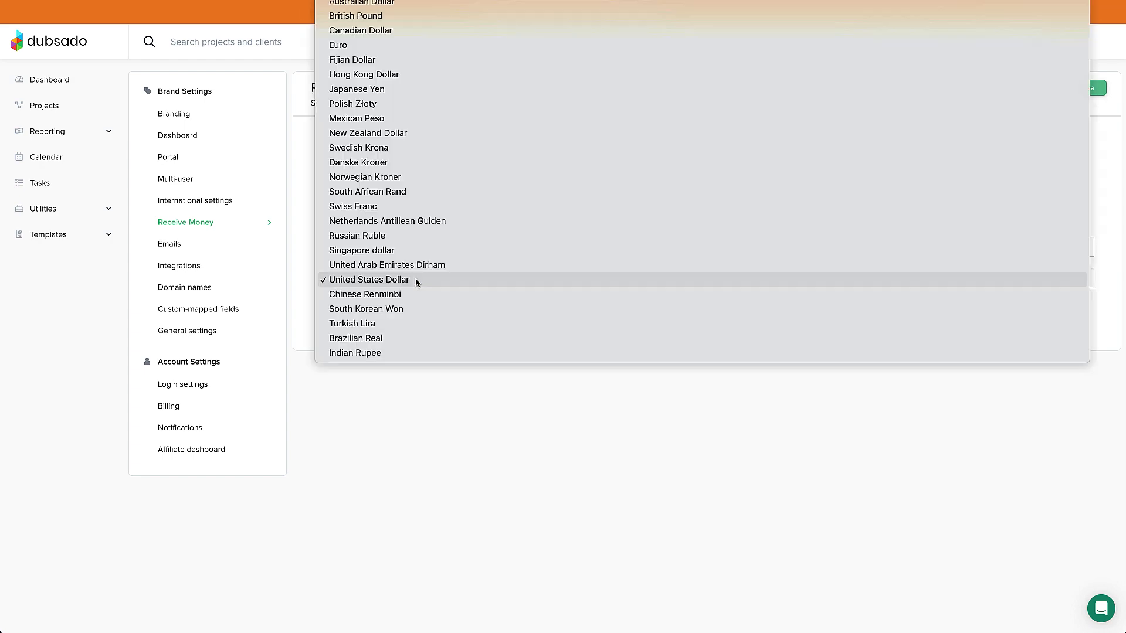
click(368, 279)
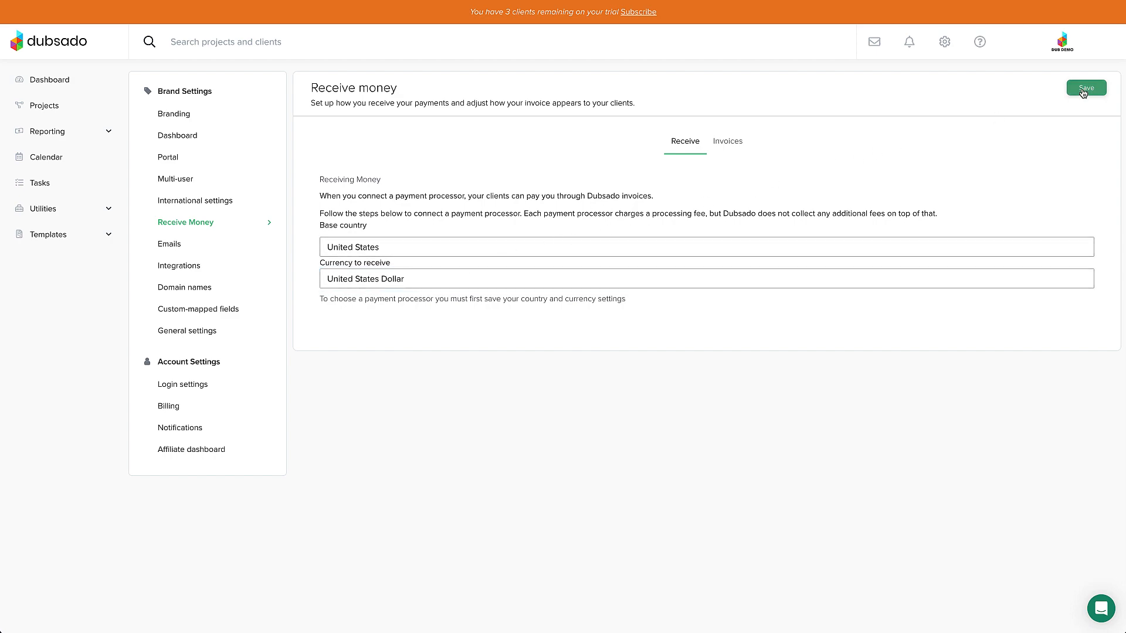
- Save the United States country and USD currency settings
click(1085, 88)
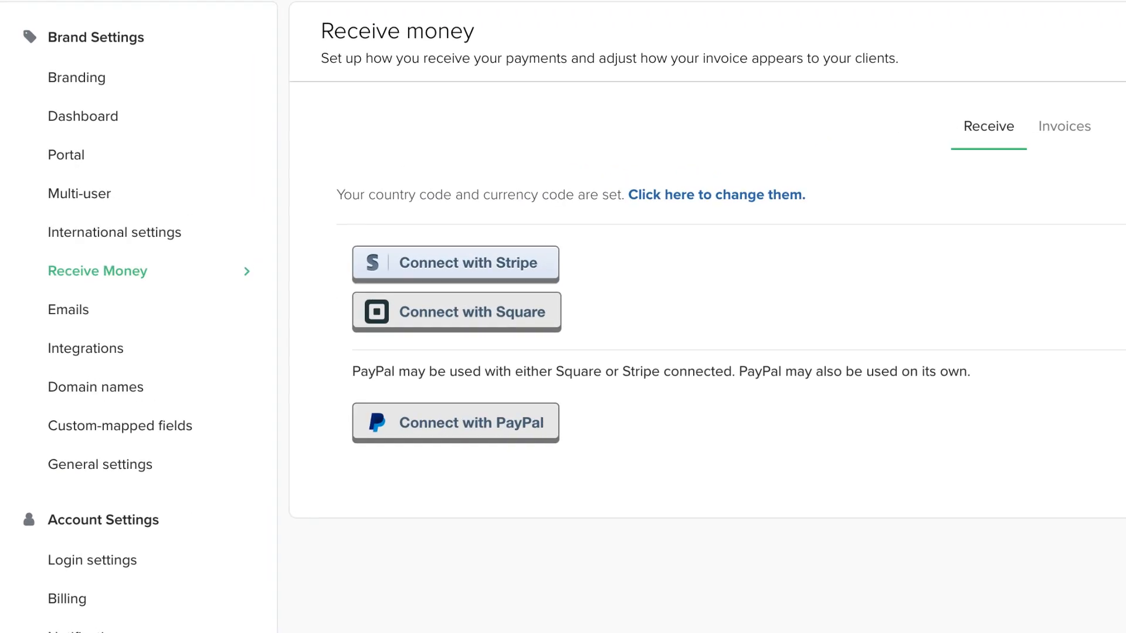
mouse_move(671, 288)
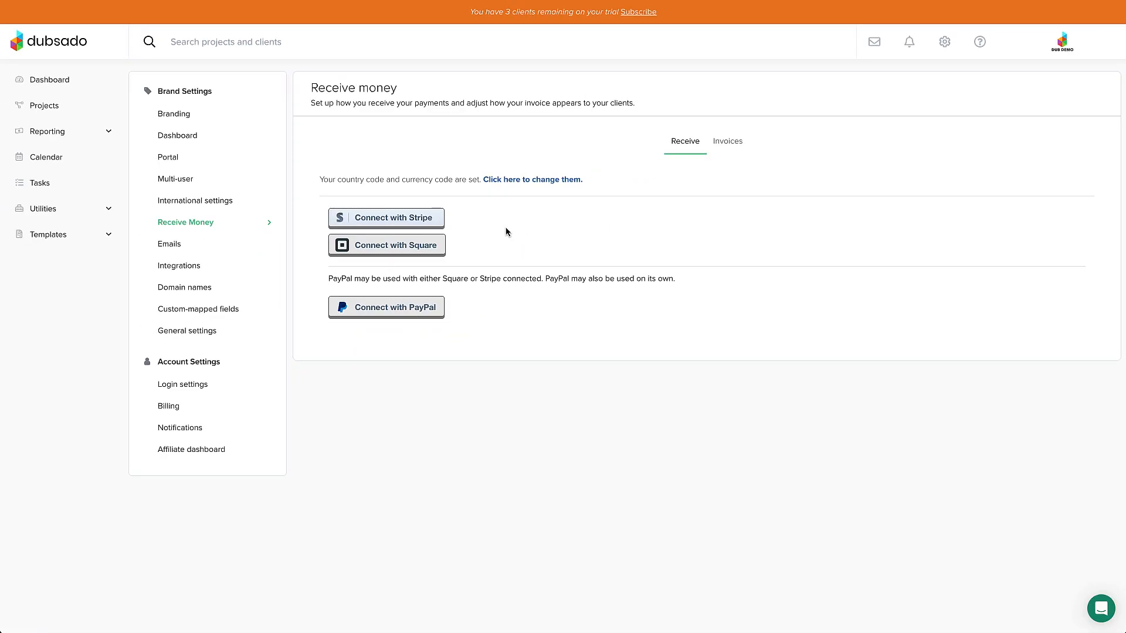
- Enable Accept Gratuity From Clients on the PayPal-connected payment settings
scroll(down, 3)
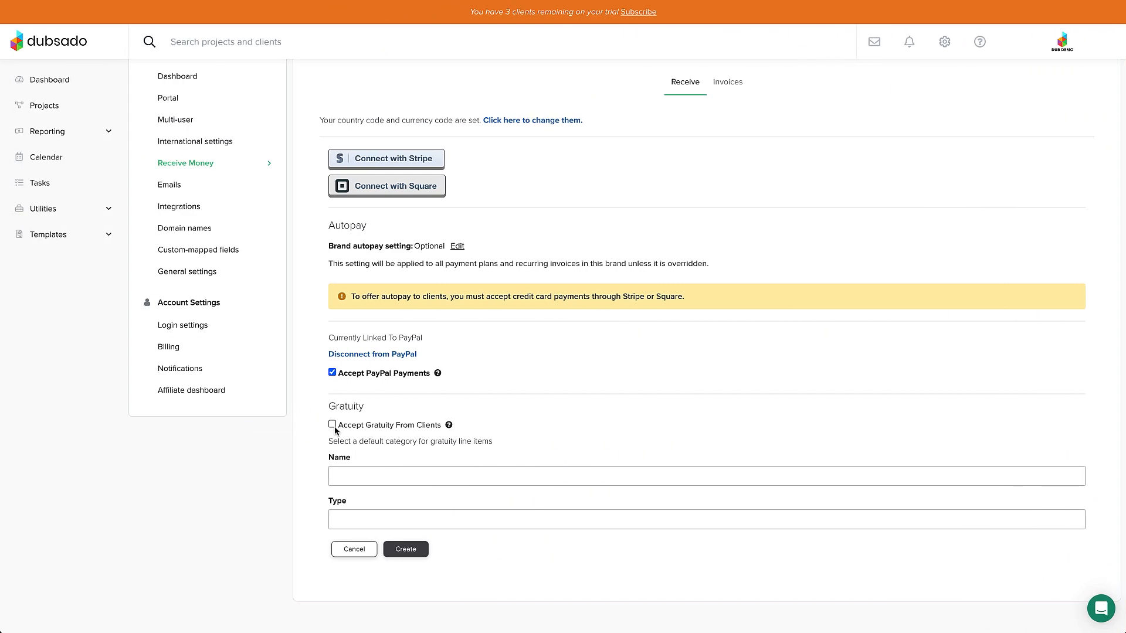
click(332, 424)
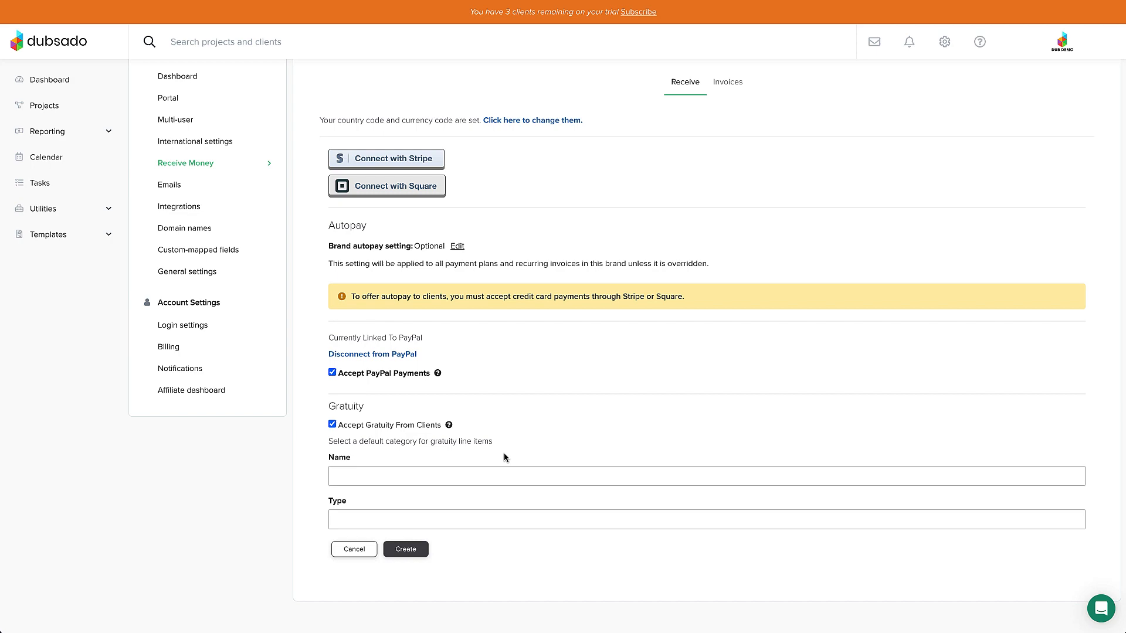
click(169, 185)
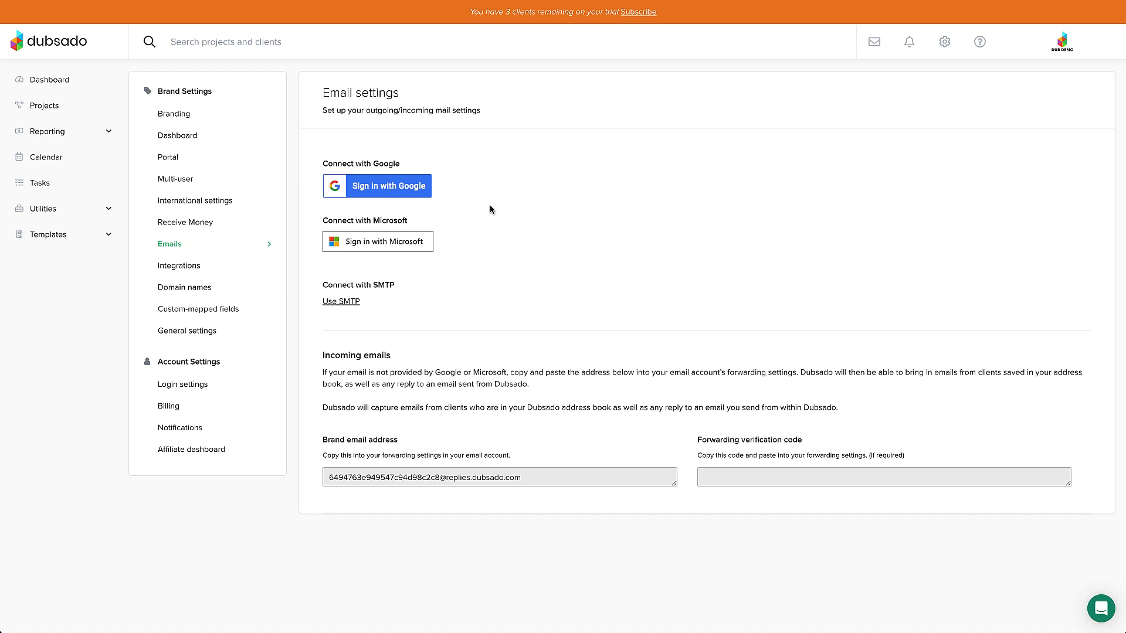
mouse_move(474, 208)
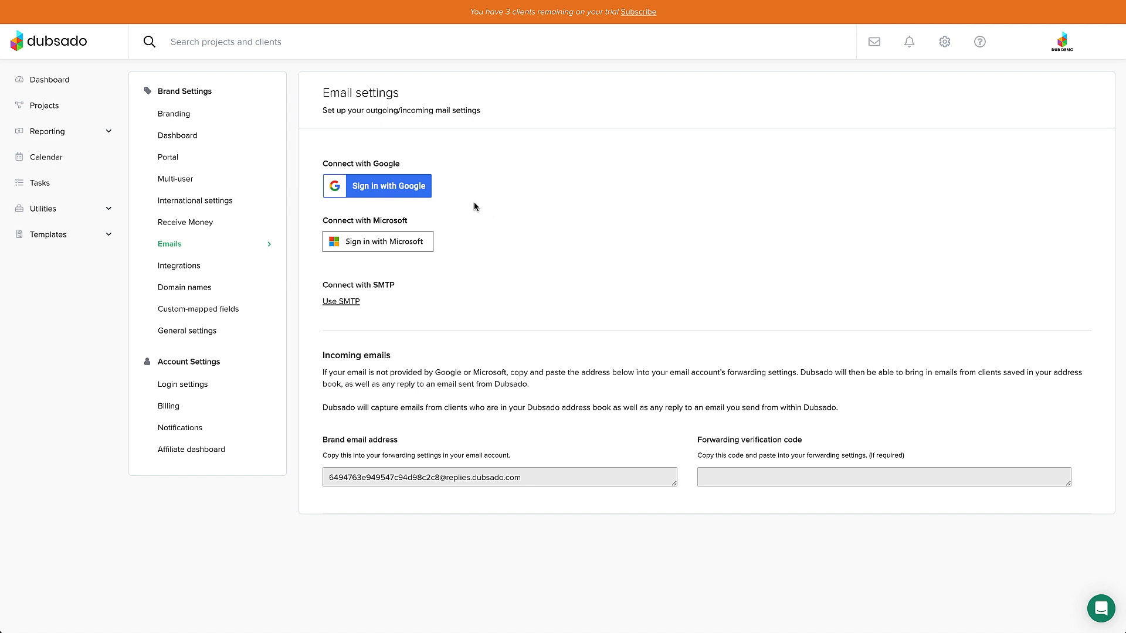
mouse_move(418, 194)
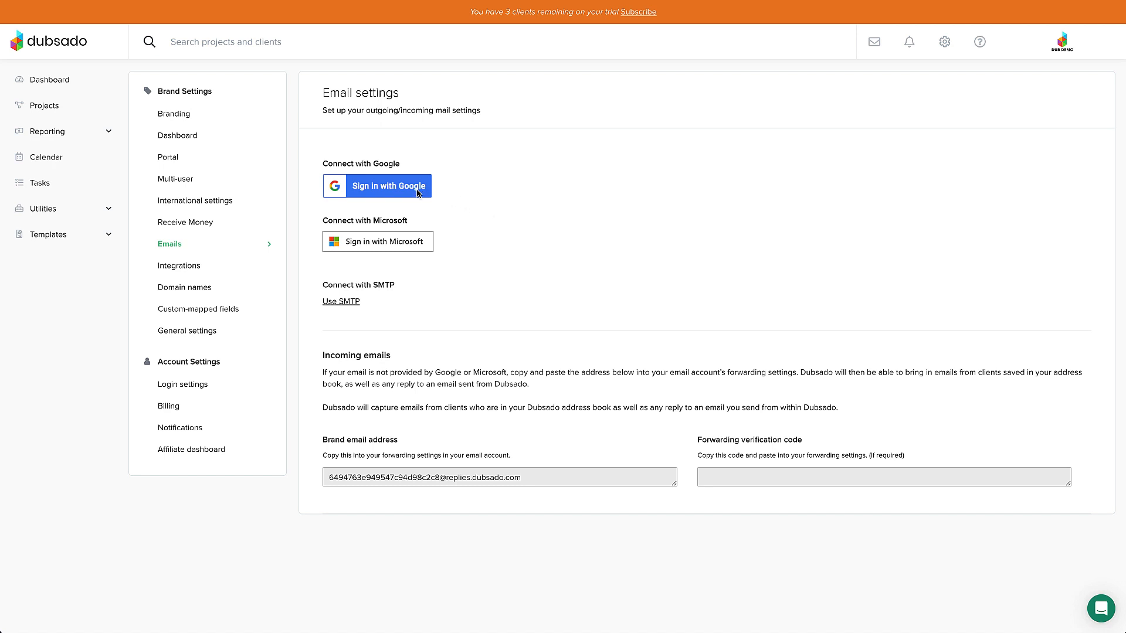
- Sign in with Google, pick the account, and allow Dubsado email access
click(376, 186)
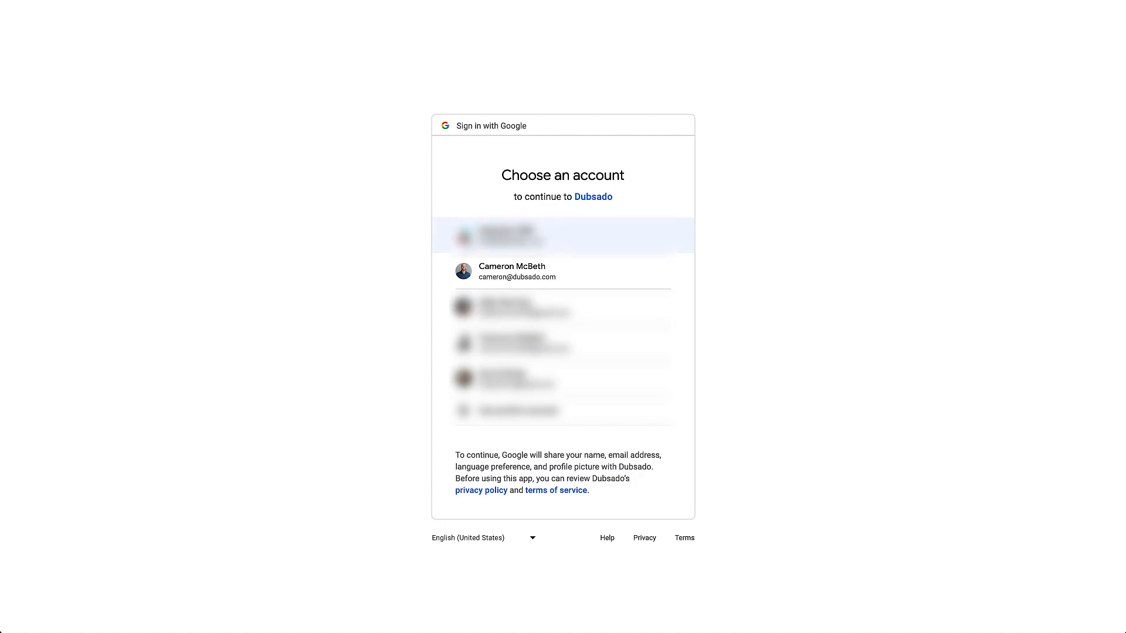
click(563, 271)
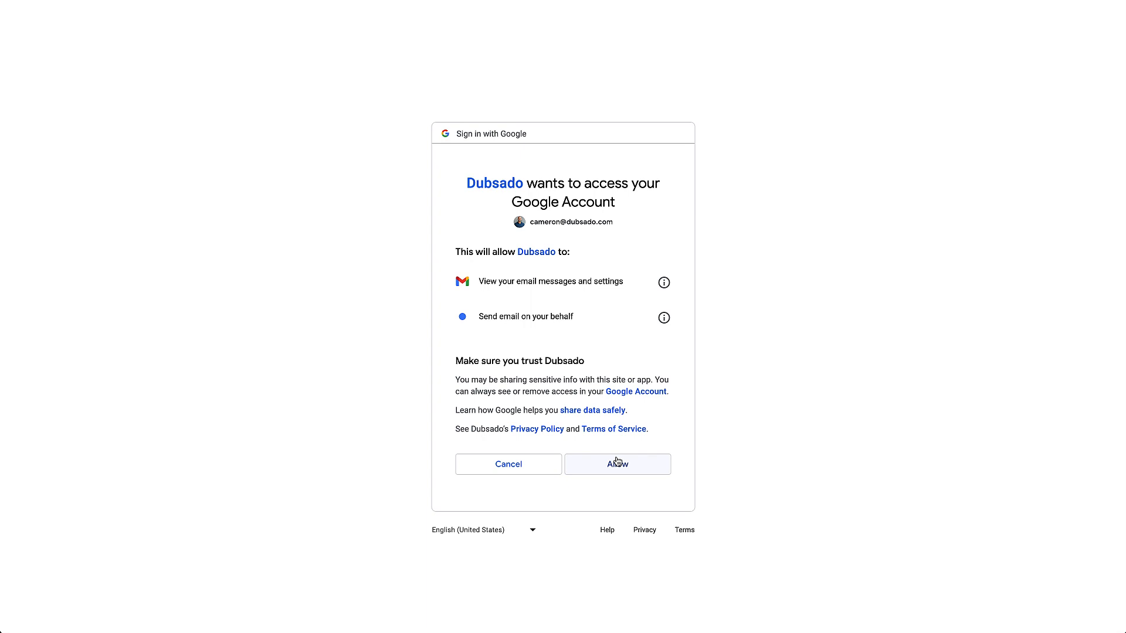
click(617, 464)
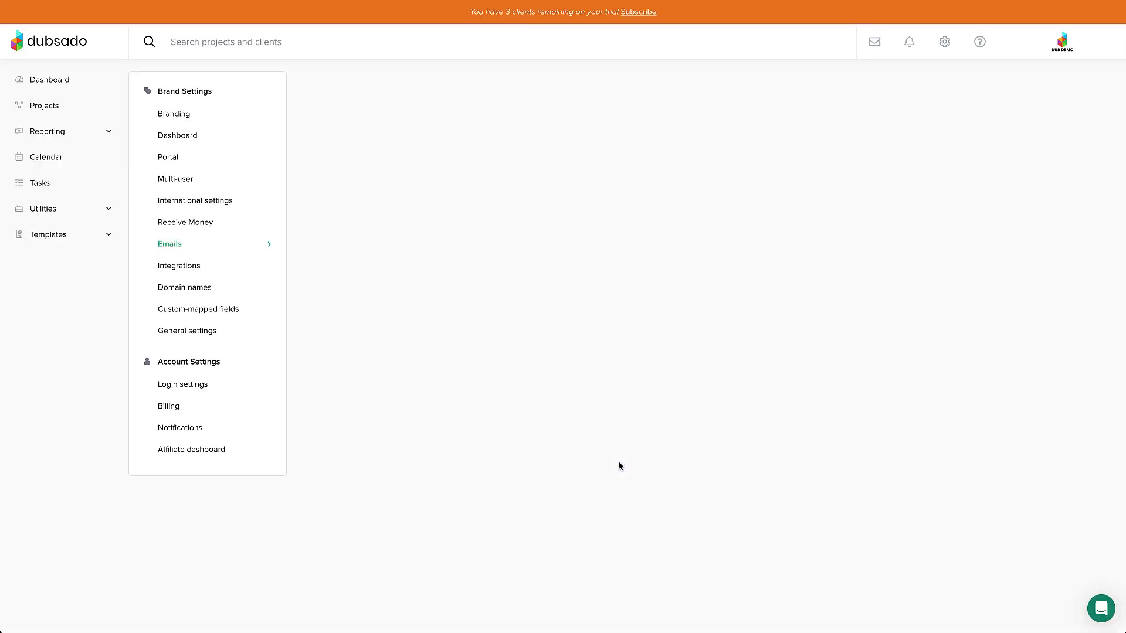
- Return to the Email settings page listing Google, Microsoft and SMTP options
click(169, 244)
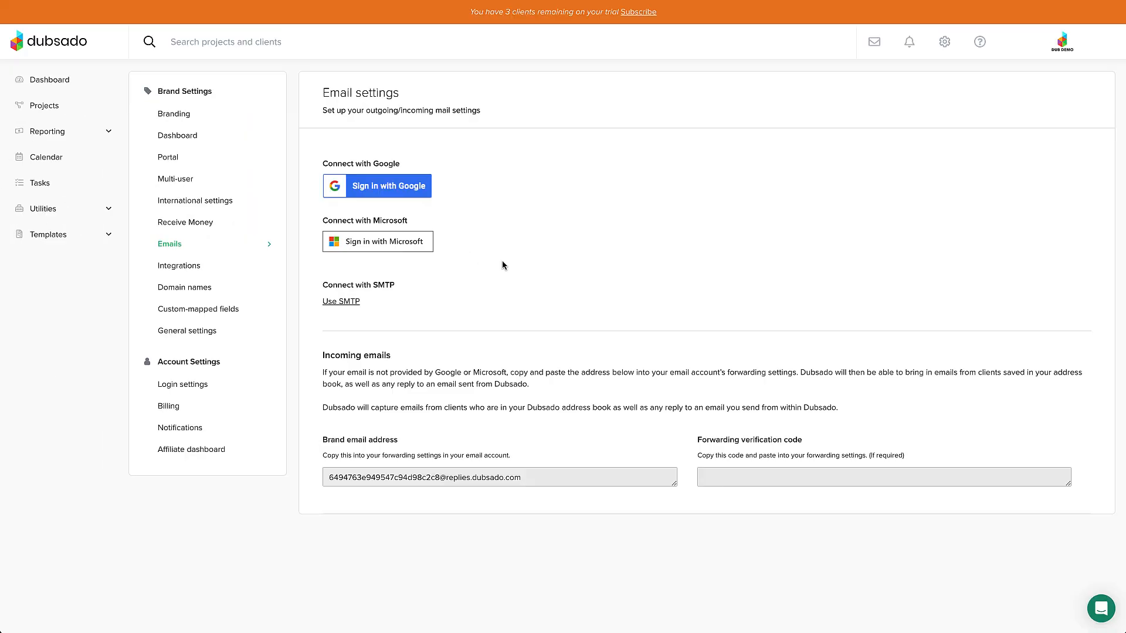
mouse_move(452, 254)
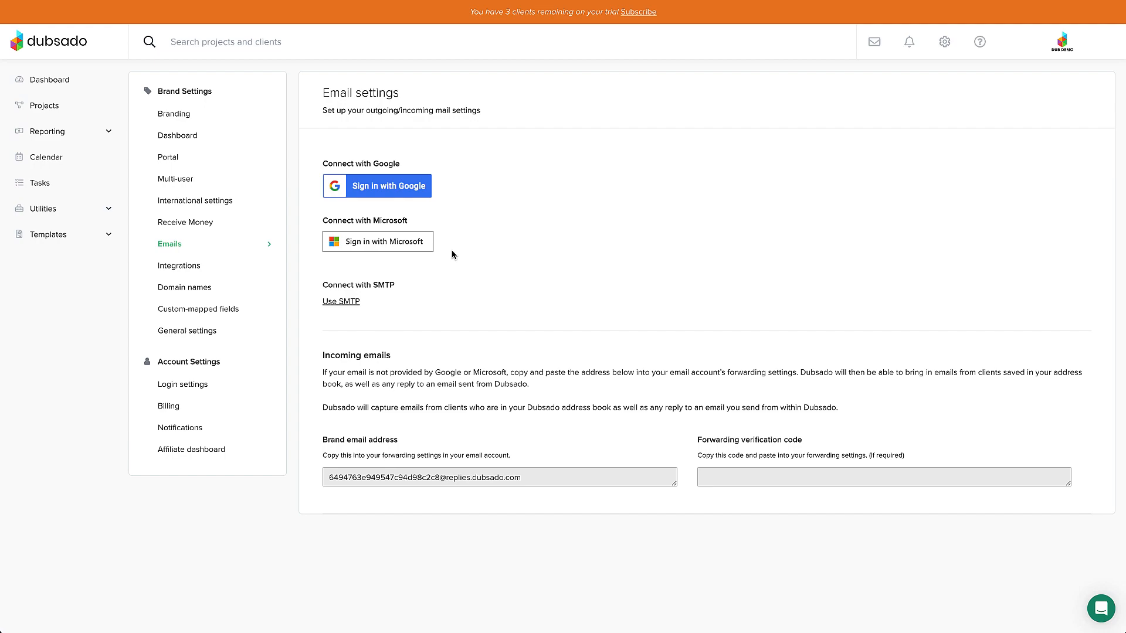
- Sign in with Microsoft using the Outlook address and password
click(377, 241)
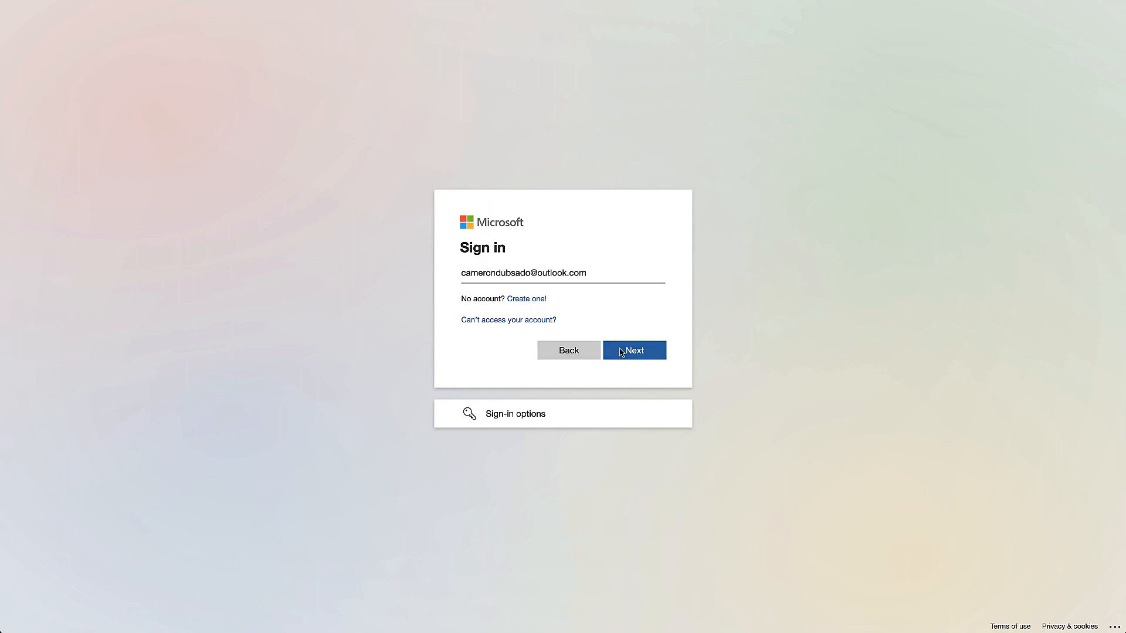
click(633, 351)
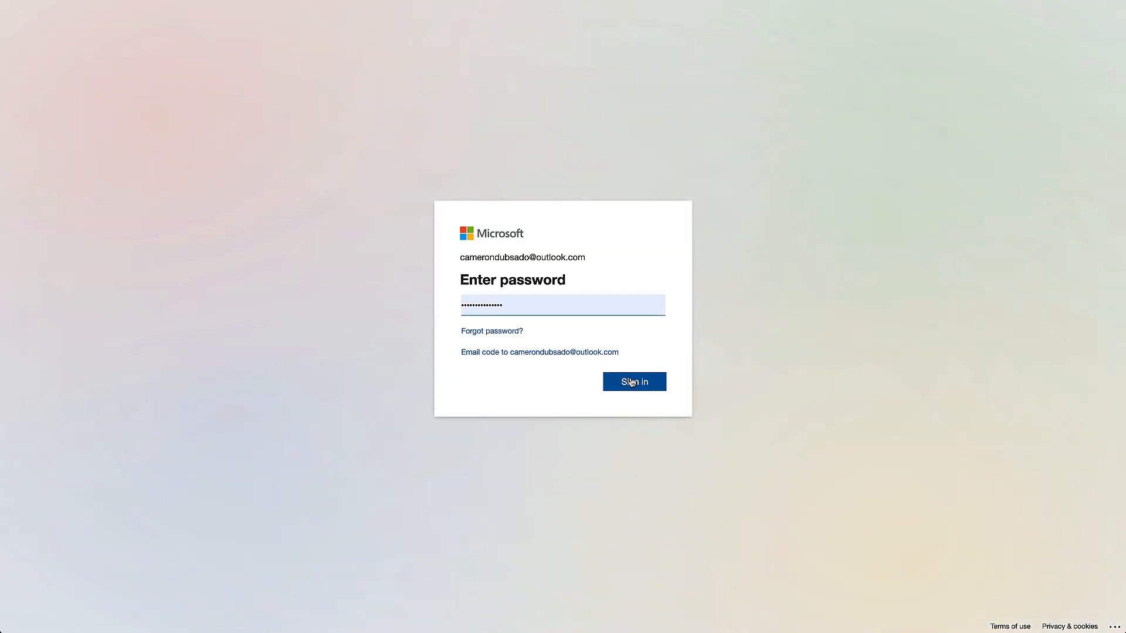
click(634, 381)
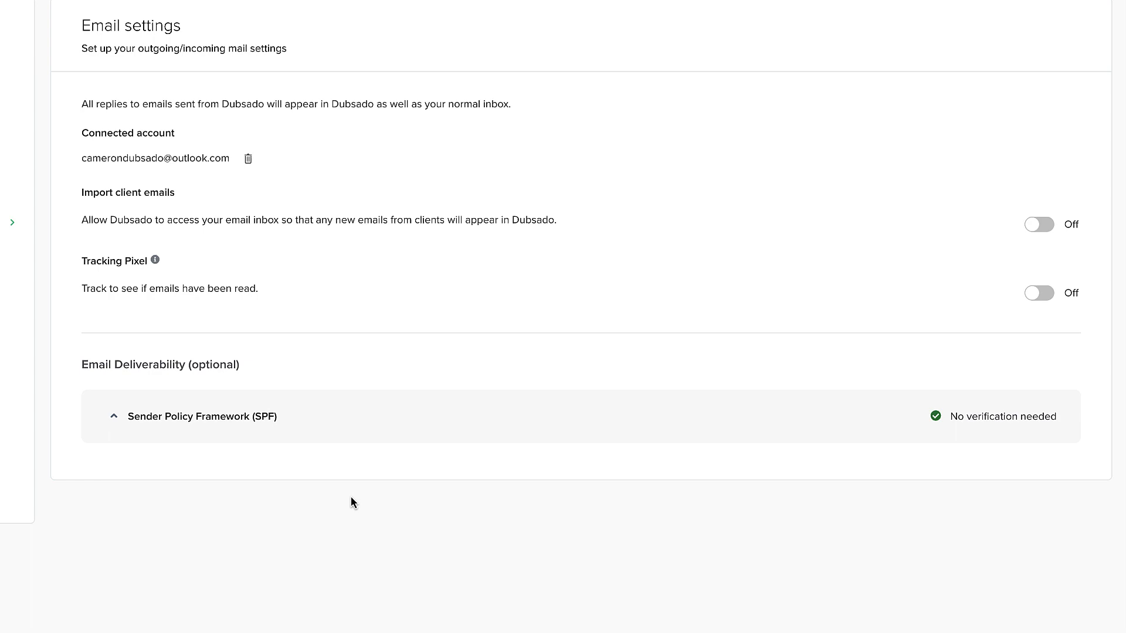
mouse_move(1002, 244)
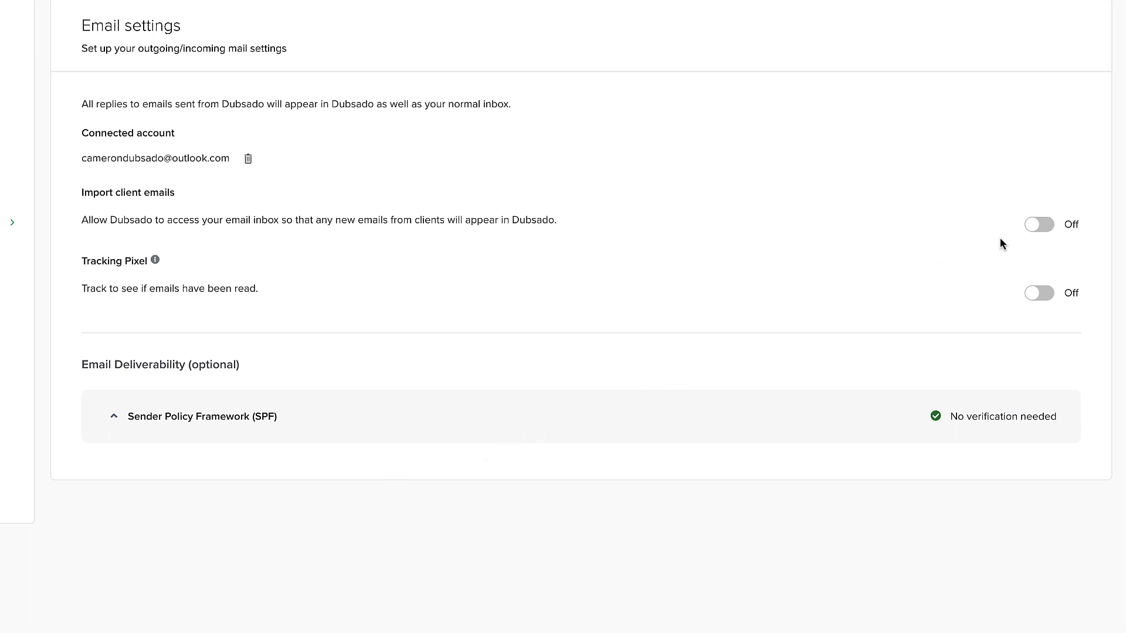
- Turn on importing client emails, then disconnect the Outlook account
click(1039, 224)
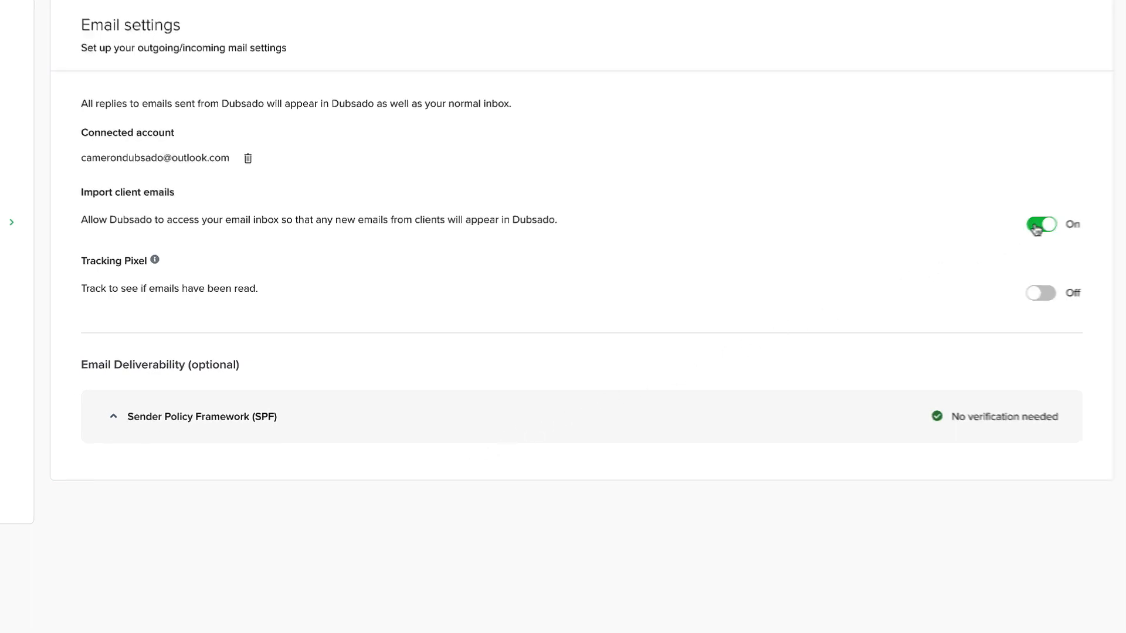
click(247, 158)
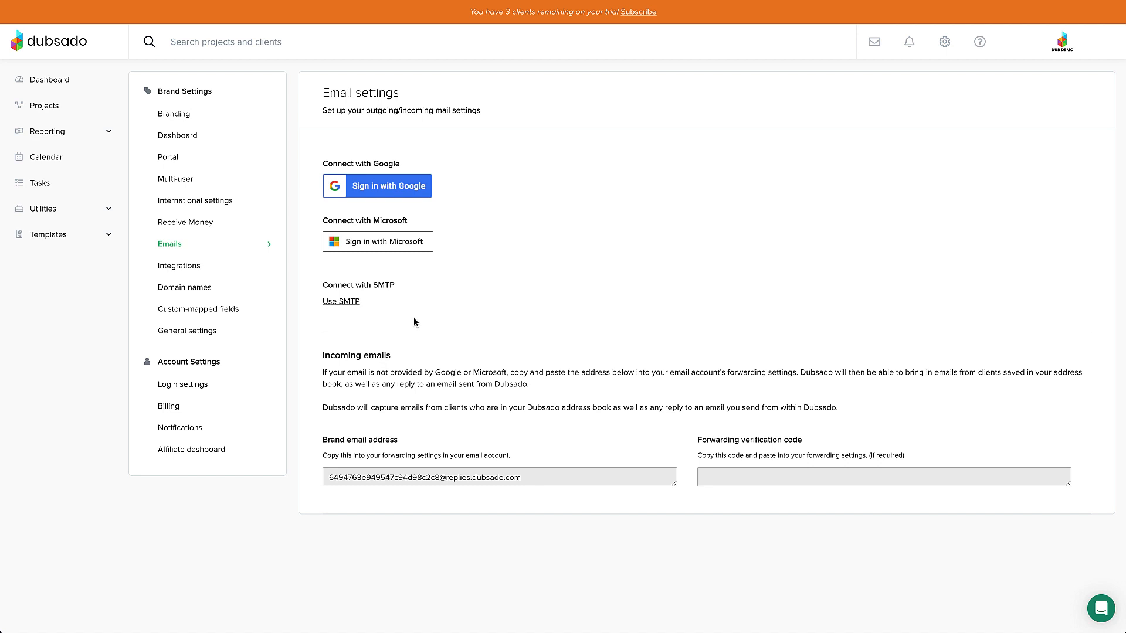
mouse_move(341, 301)
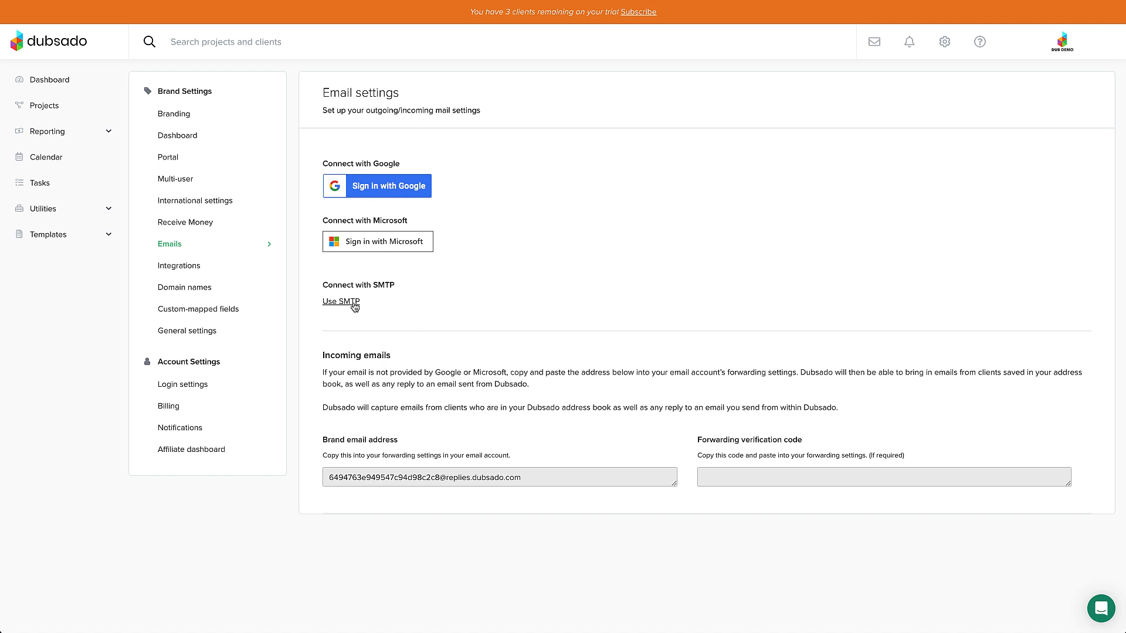
- Start an SMTP email connection with Other as the email provider
click(340, 301)
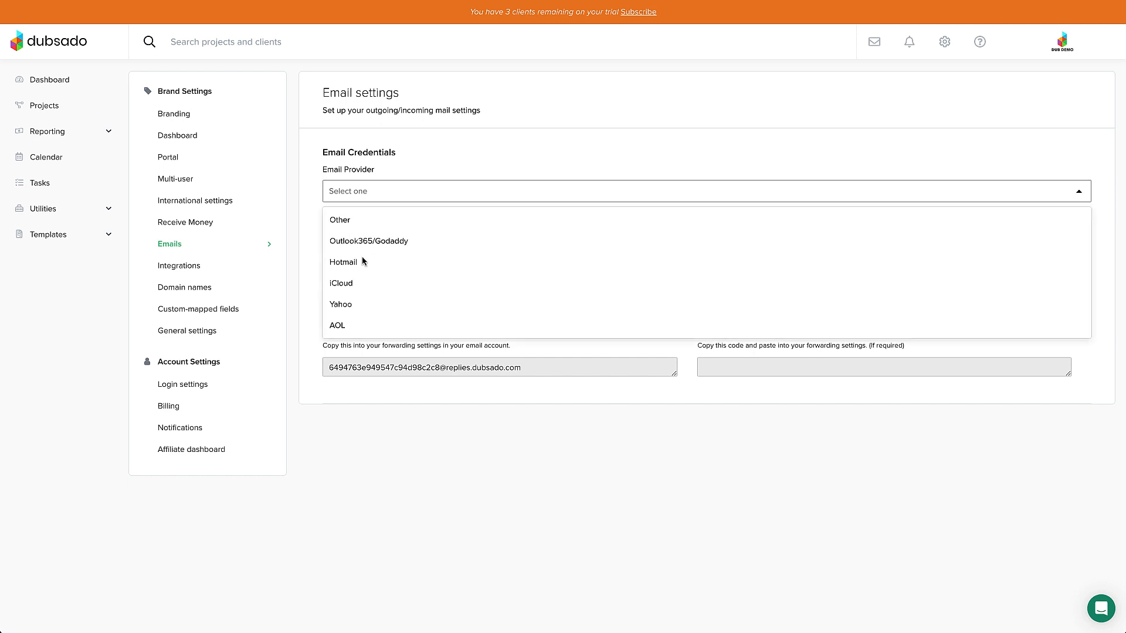
mouse_move(355, 224)
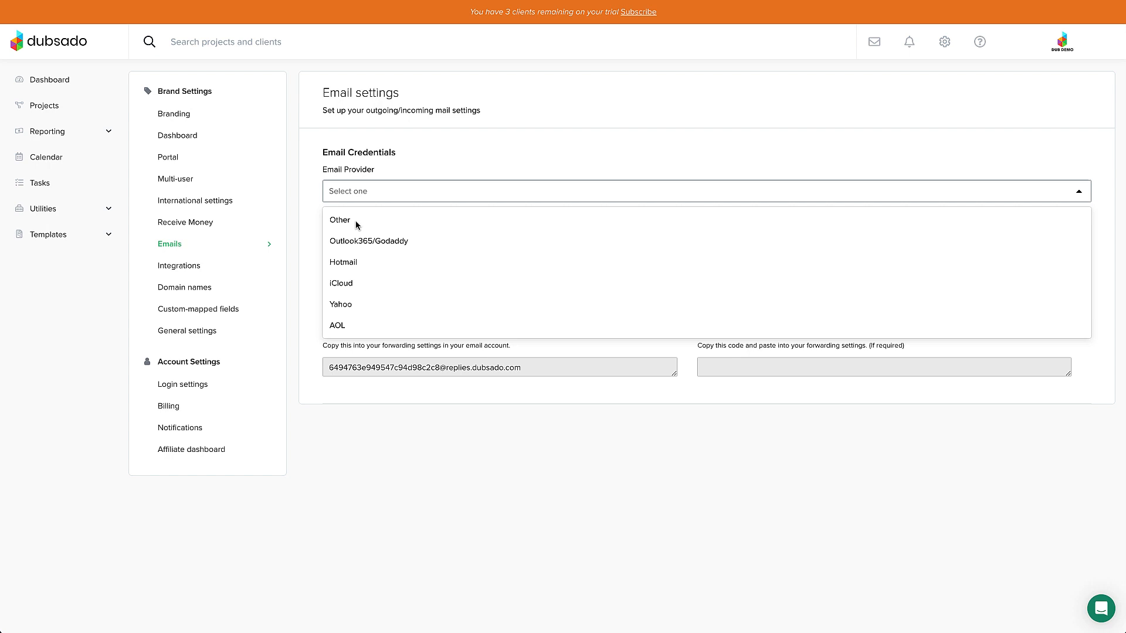
click(339, 220)
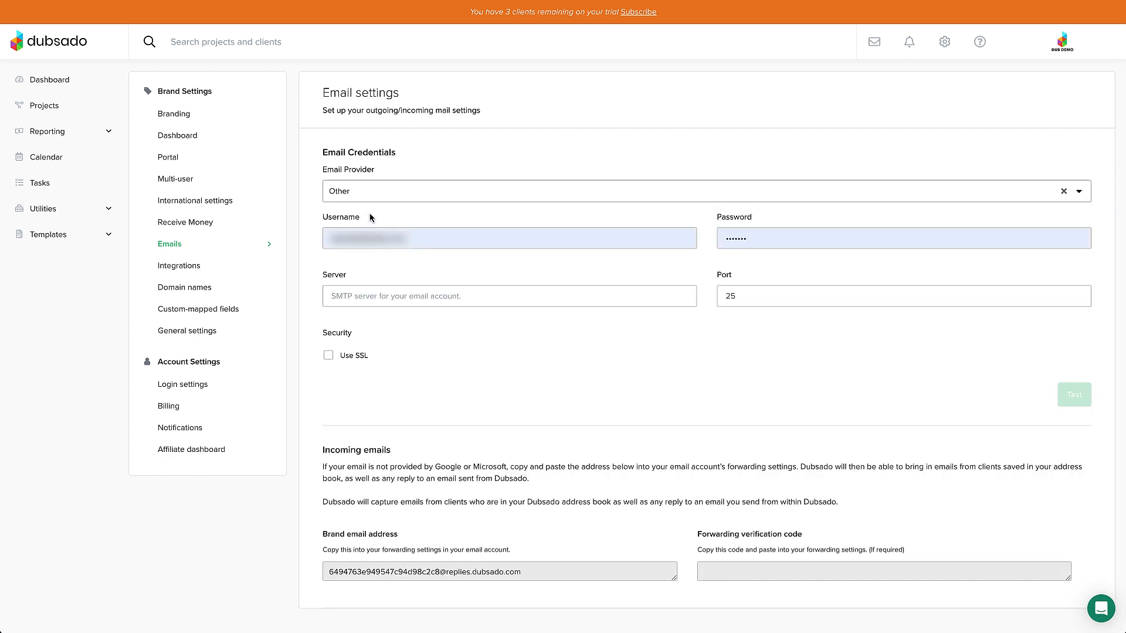